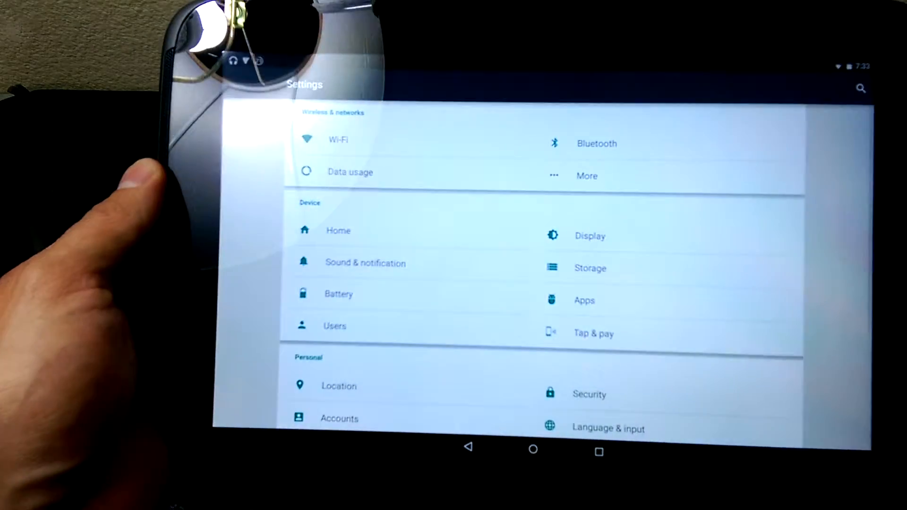
- Reach About tablet at the bottom of Settings, revealing the newer tablet's Android 5.0 details
scroll("down", 3)
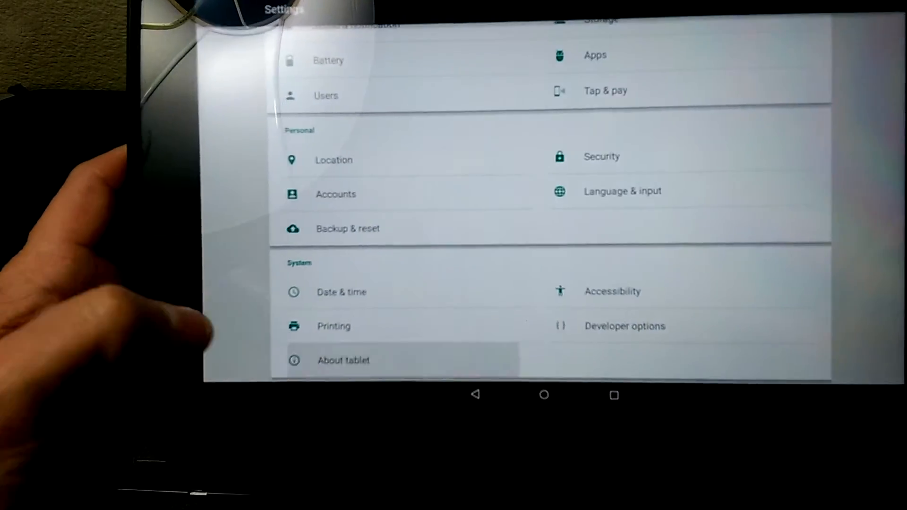
left_click(343, 360)
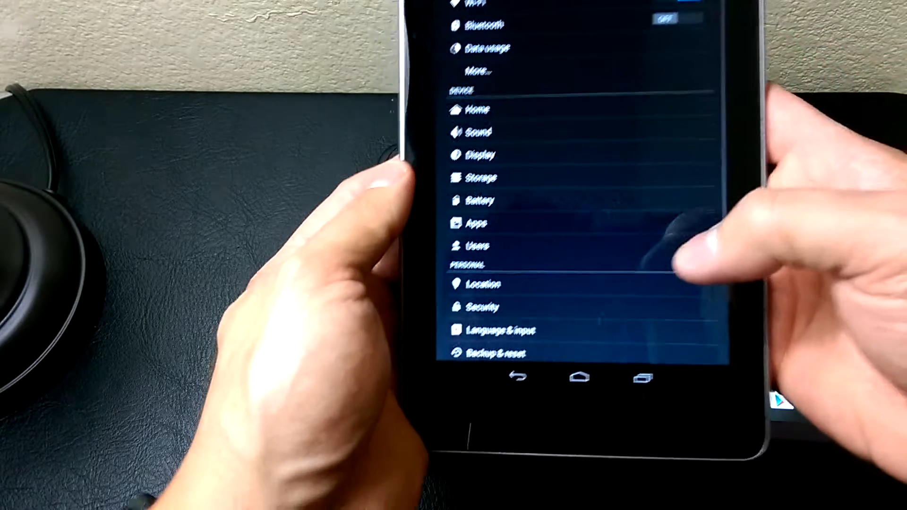
- Reach About tablet under System on the Nexus 7, showing Android 4.4.4 with kernel and build
scroll("down", 3)
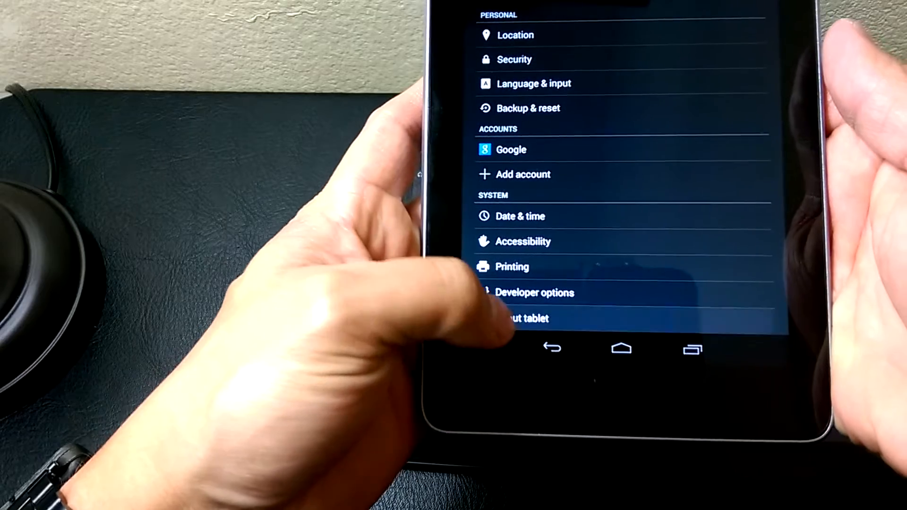
left_click(523, 318)
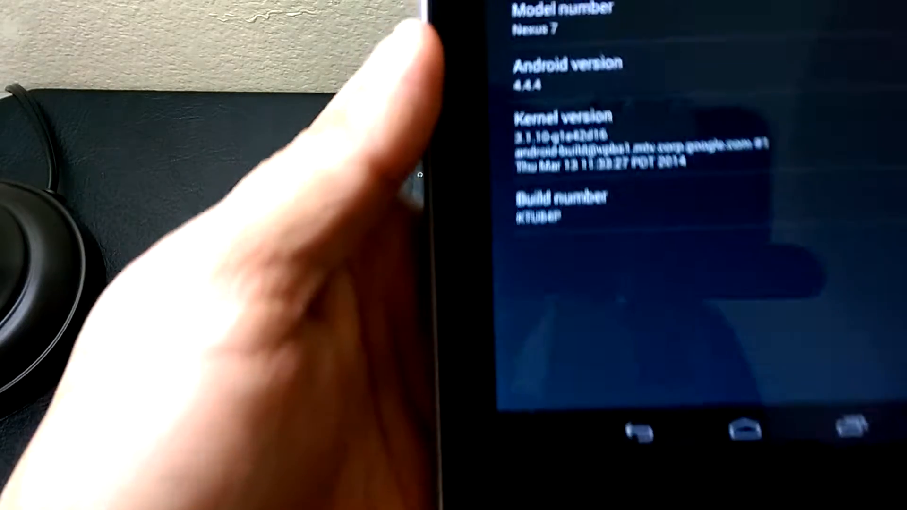